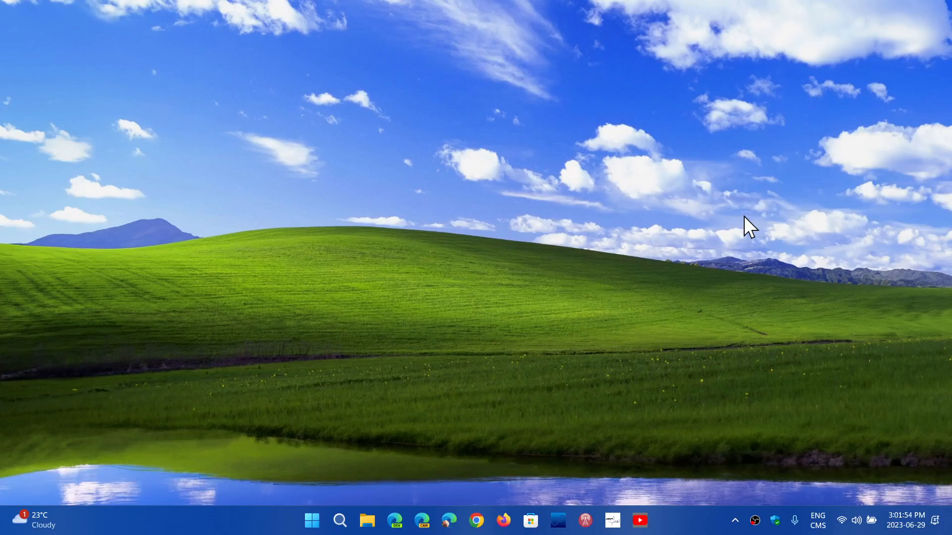
mouse_move(596, 337)
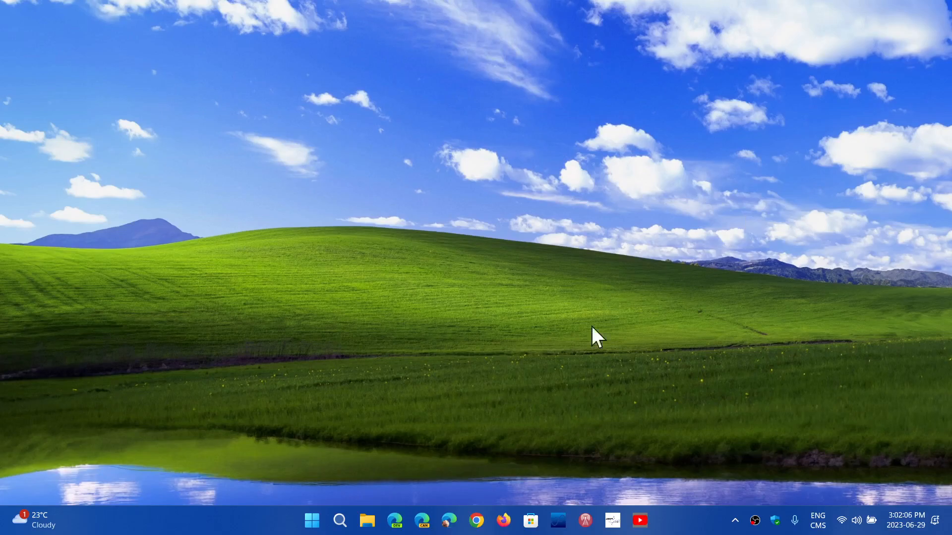
mouse_move(311, 521)
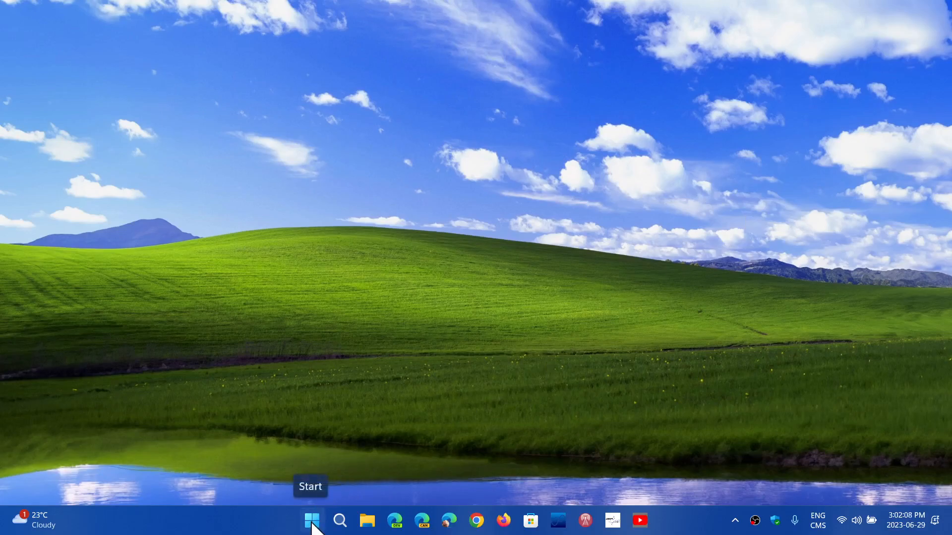
Step: Launch Settings from Start's pinned apps and go to the Windows Update section
left_click(311, 520)
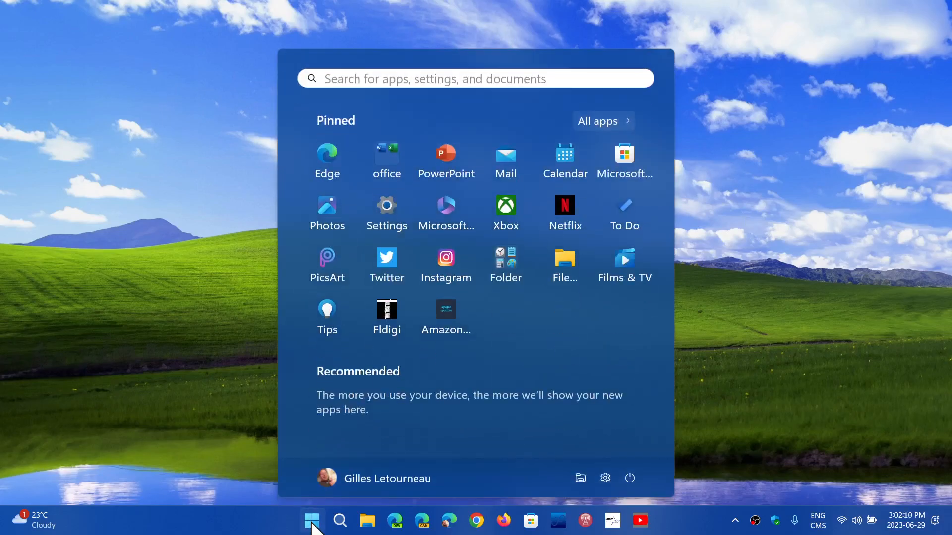
mouse_move(386, 212)
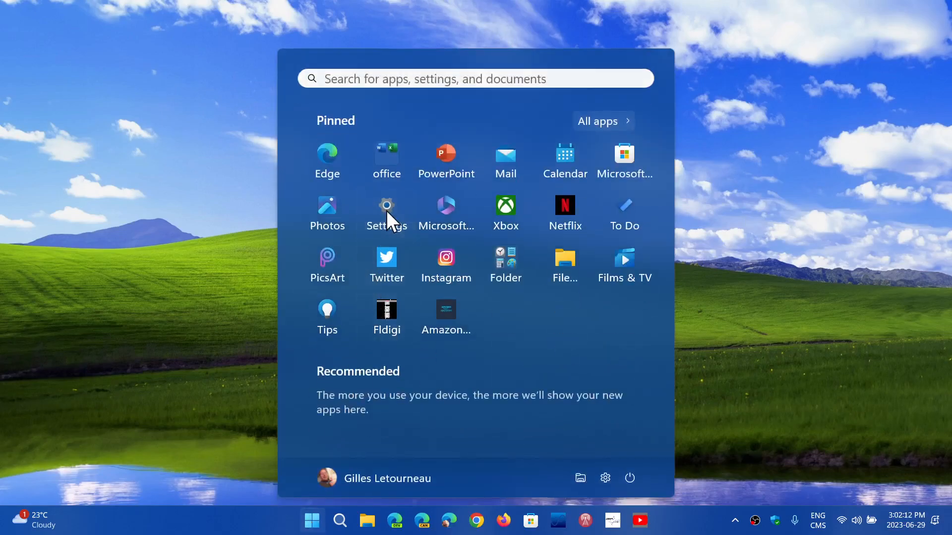
left_click(386, 205)
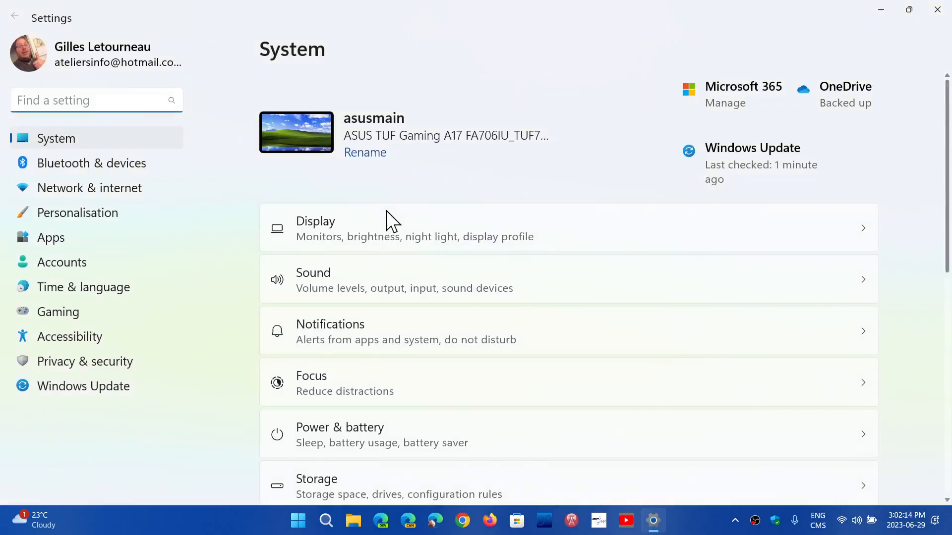
left_click(83, 386)
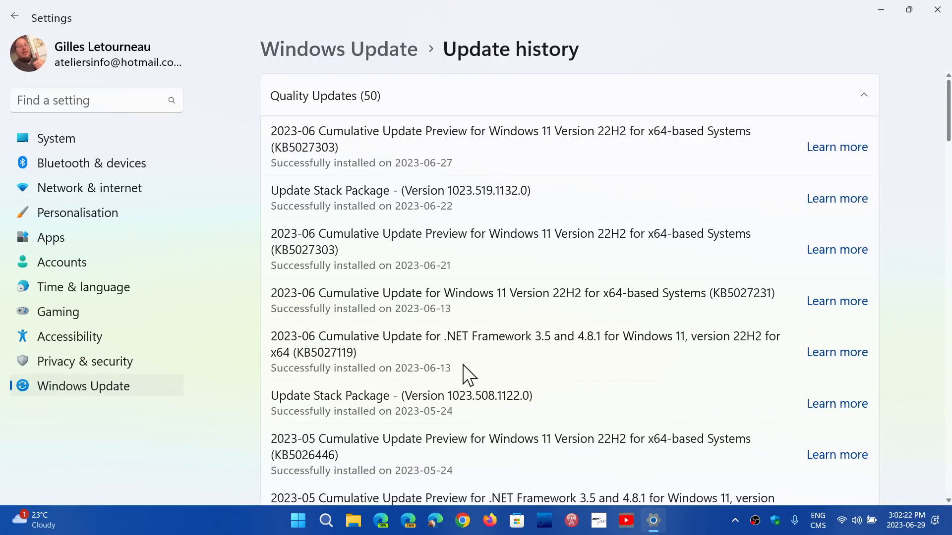
mouse_move(476, 380)
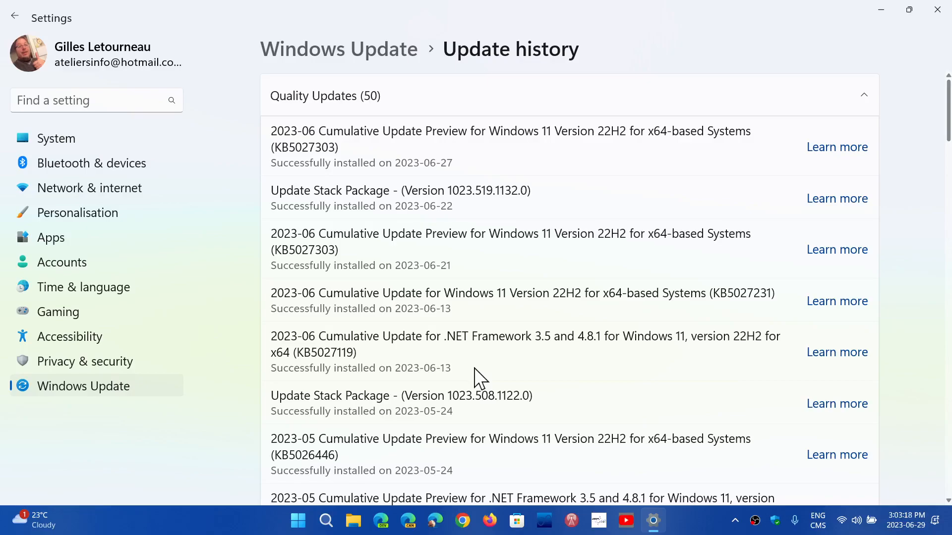
mouse_move(524, 147)
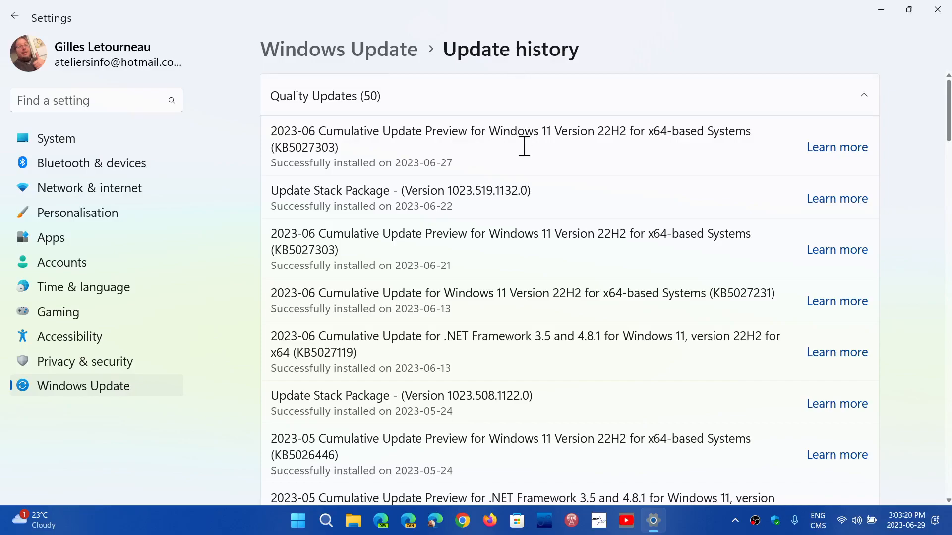
mouse_move(486, 346)
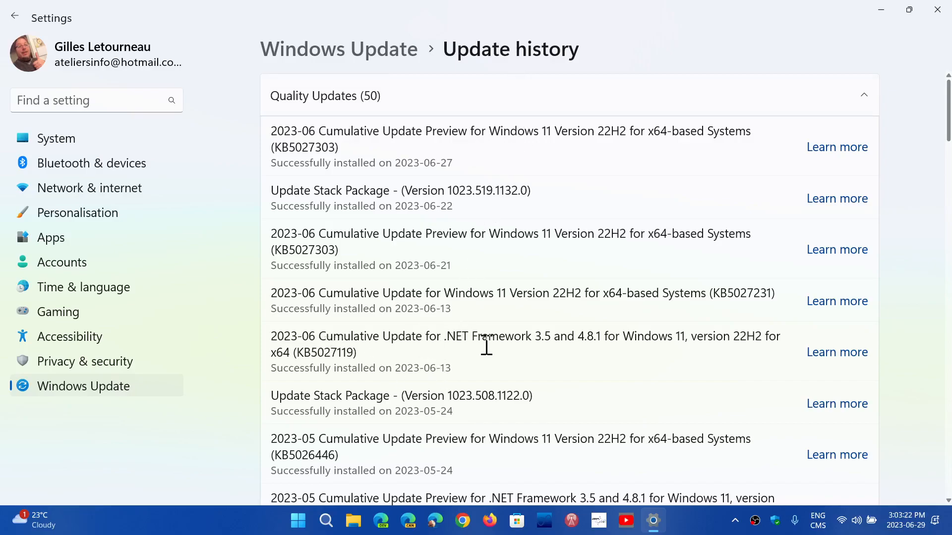
mouse_move(598, 346)
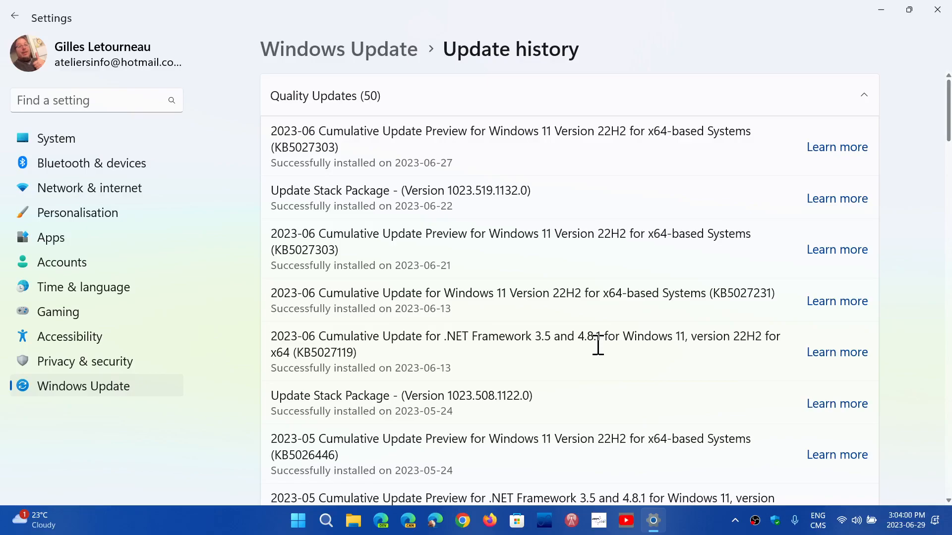
mouse_move(583, 340)
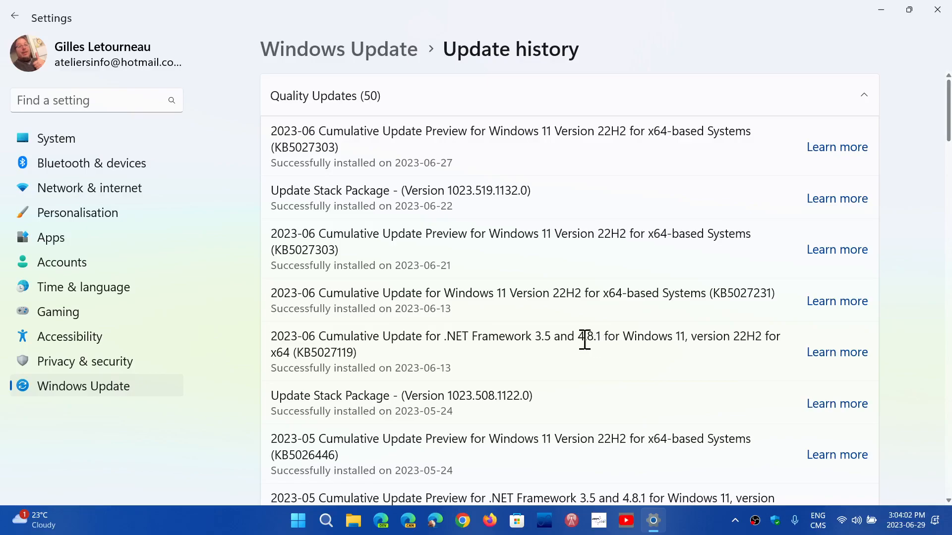
mouse_move(495, 374)
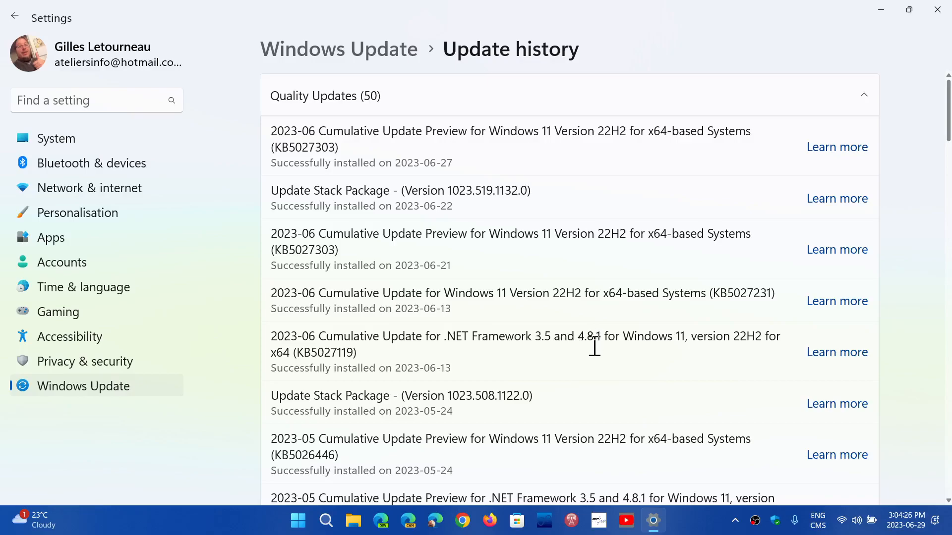
Step: Review the Update history list, then close the Settings window to return to the desktop
scroll("down", 3)
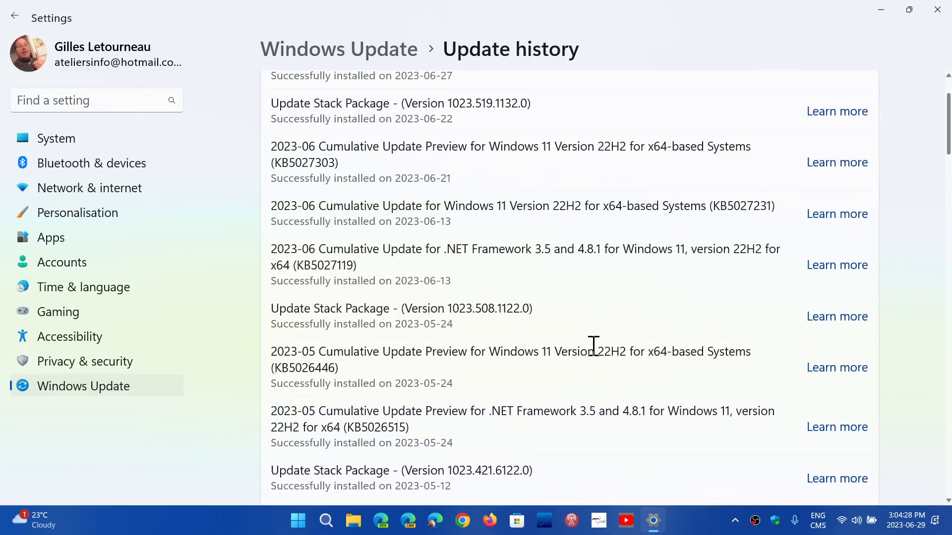
mouse_move(635, 418)
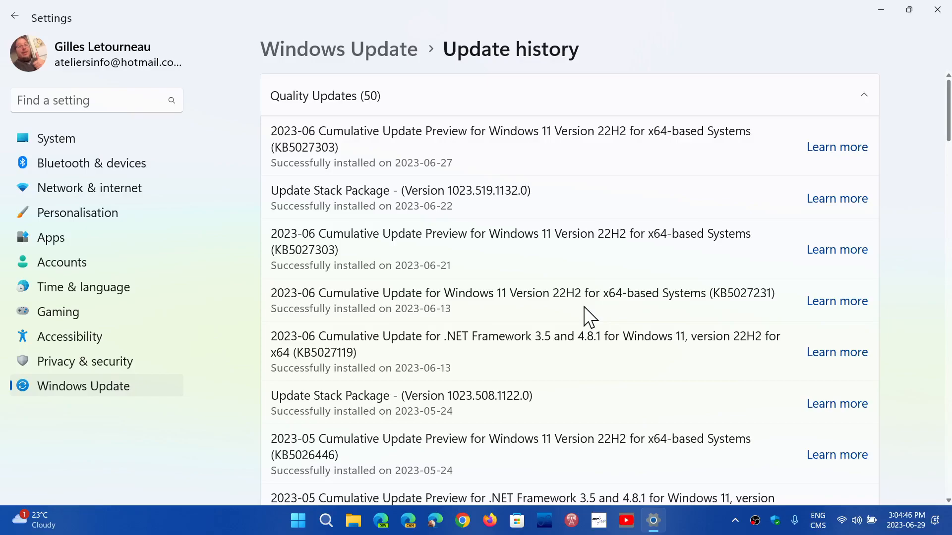
left_click(936, 9)
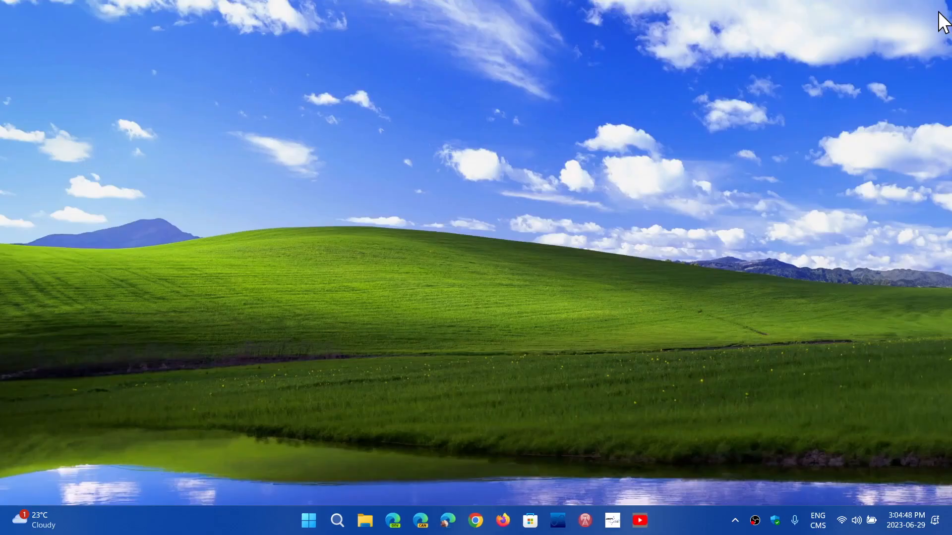
mouse_move(723, 193)
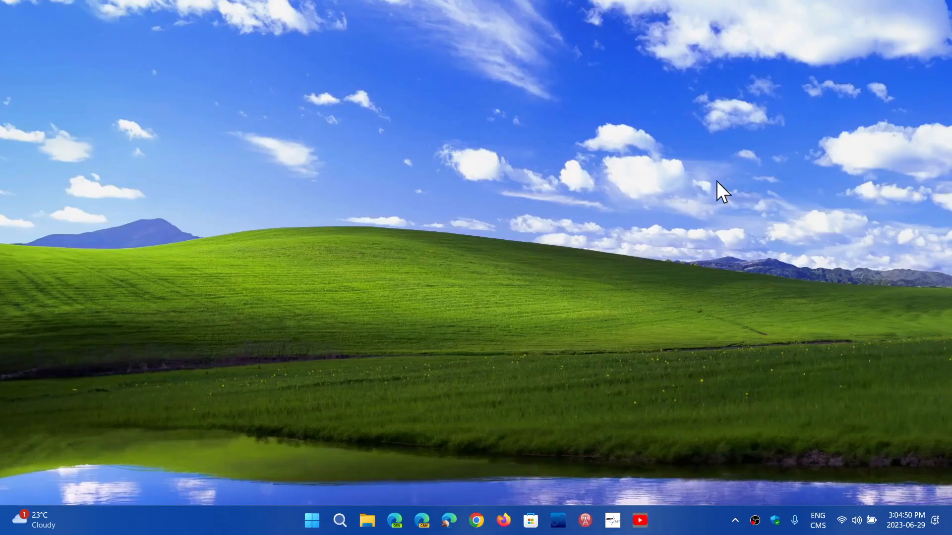